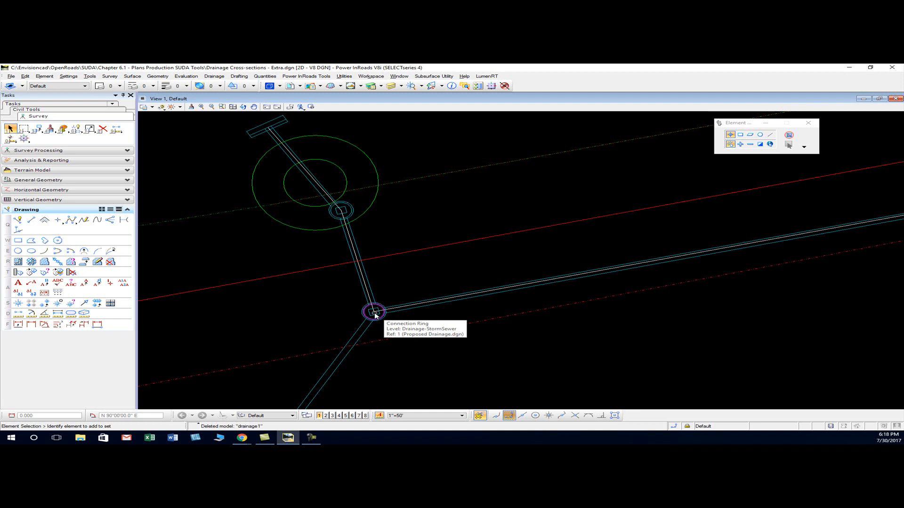
# - Start Place SmartLine with Lines segment type and sharp vertices
pyautogui.click(375, 299)
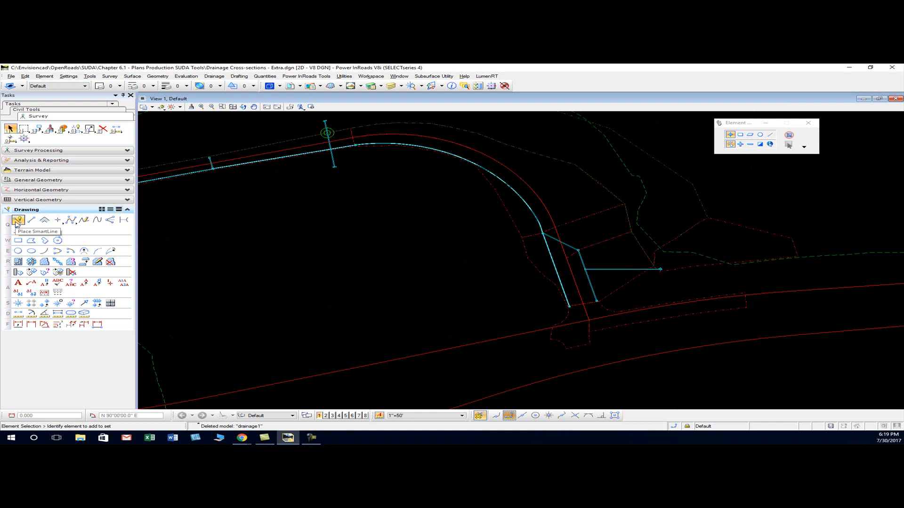
pyautogui.click(19, 220)
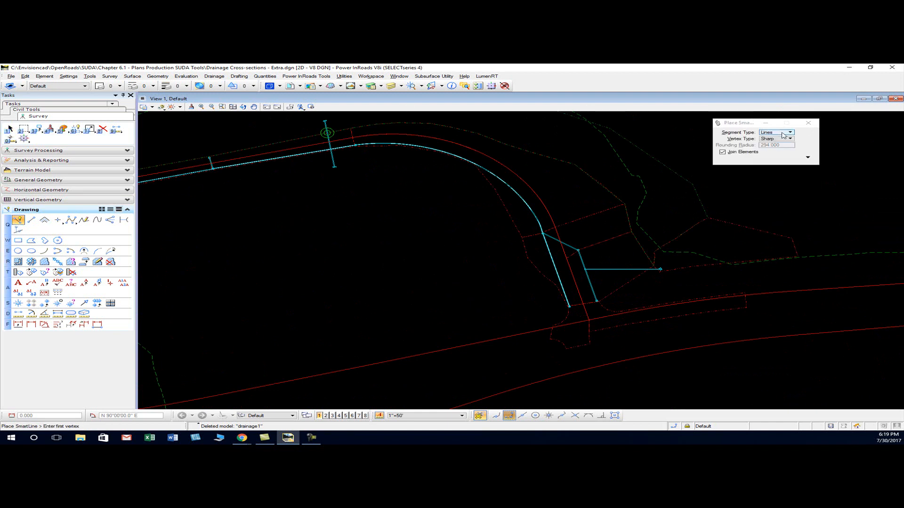
pyautogui.click(790, 139)
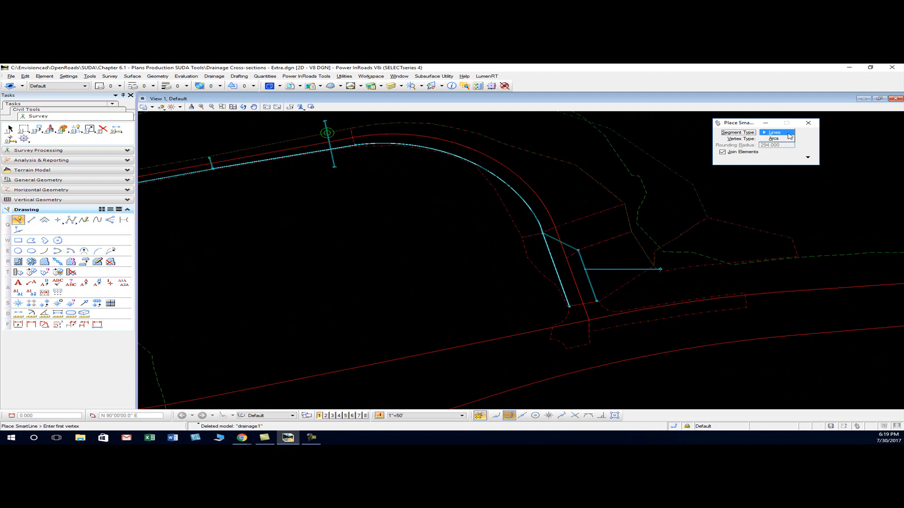
pyautogui.click(792, 139)
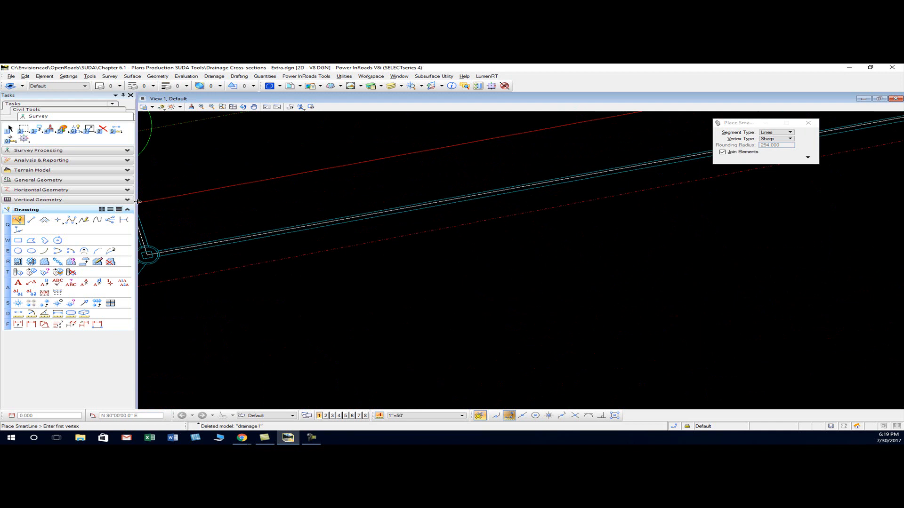
# - Select the drainage pipe linestring and open the Corridor Modeling tools
pyautogui.click(8, 128)
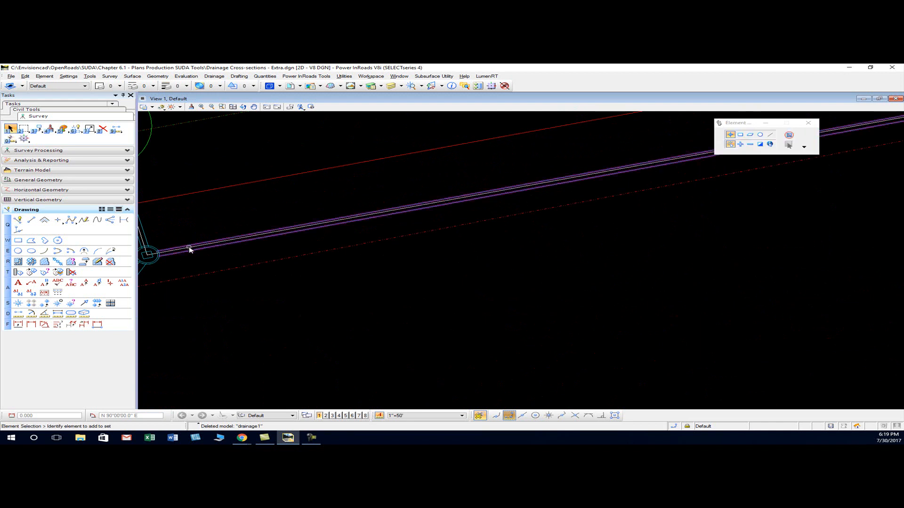
pyautogui.click(190, 249)
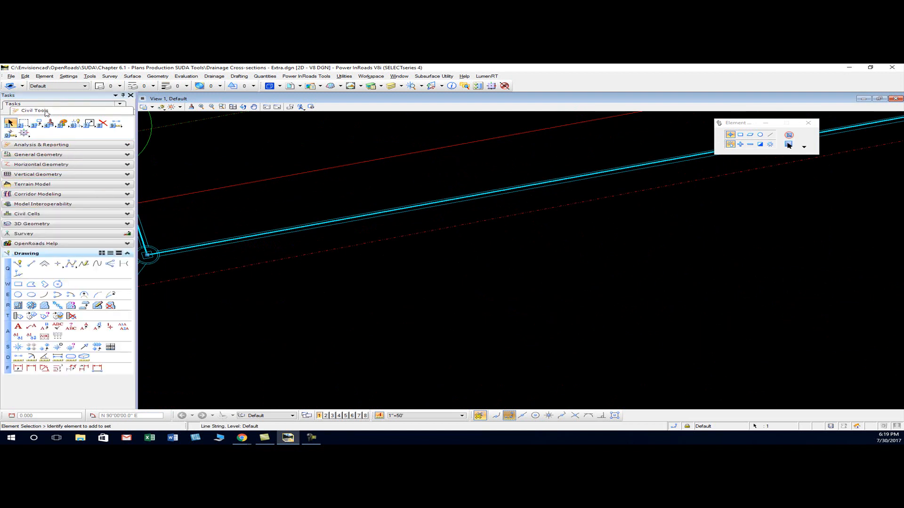
pyautogui.click(37, 193)
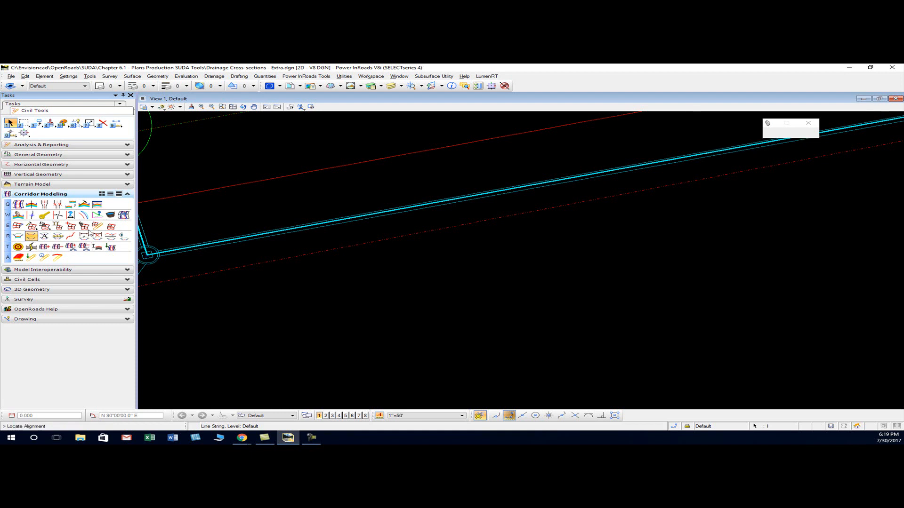
pyautogui.moveTo(574, 219)
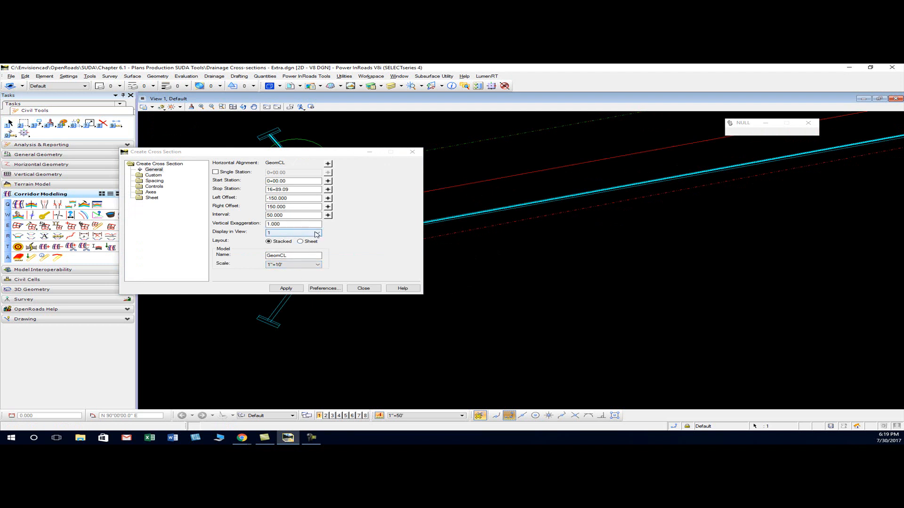
# - Display cross sections in view 6 under model drainage1, then open Custom settings
pyautogui.click(316, 233)
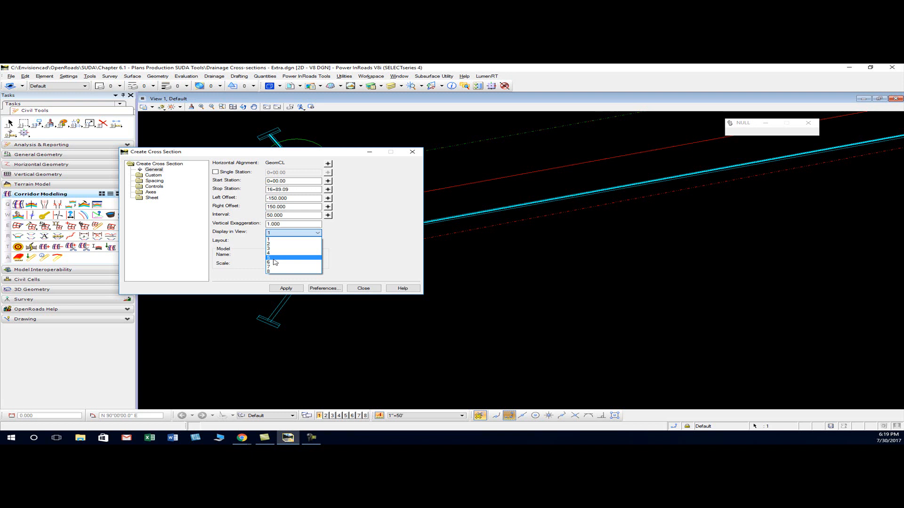
pyautogui.click(274, 263)
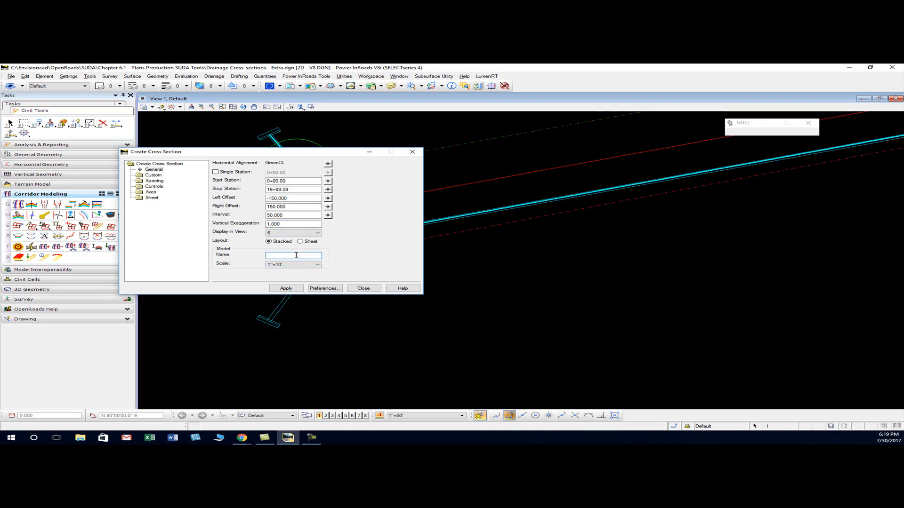
pyautogui.write('drainage1')
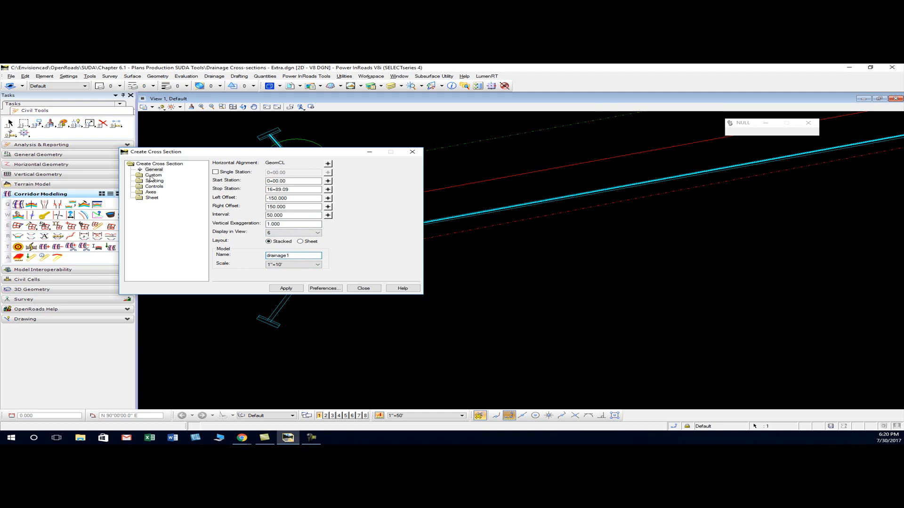
pyautogui.click(153, 175)
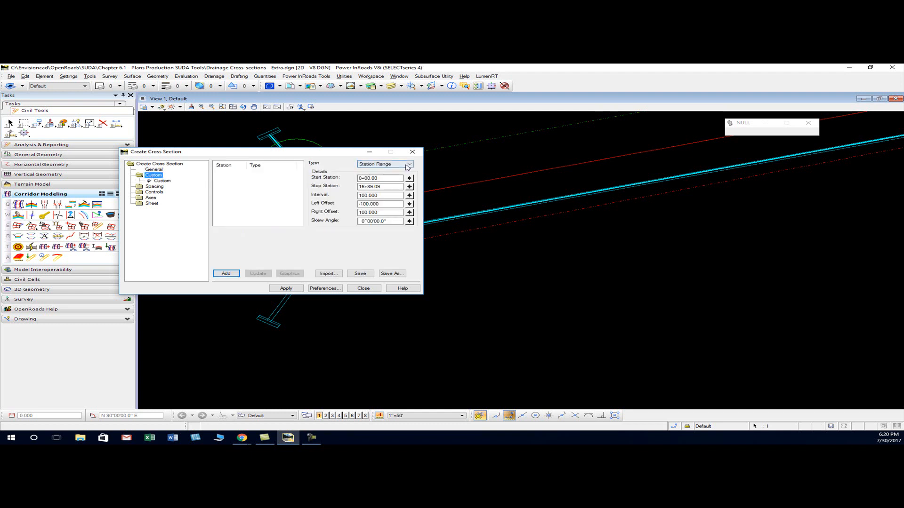
# - Add a Linestring-type custom section from the drainage linestring, listed at 13+83.00
pyautogui.click(409, 164)
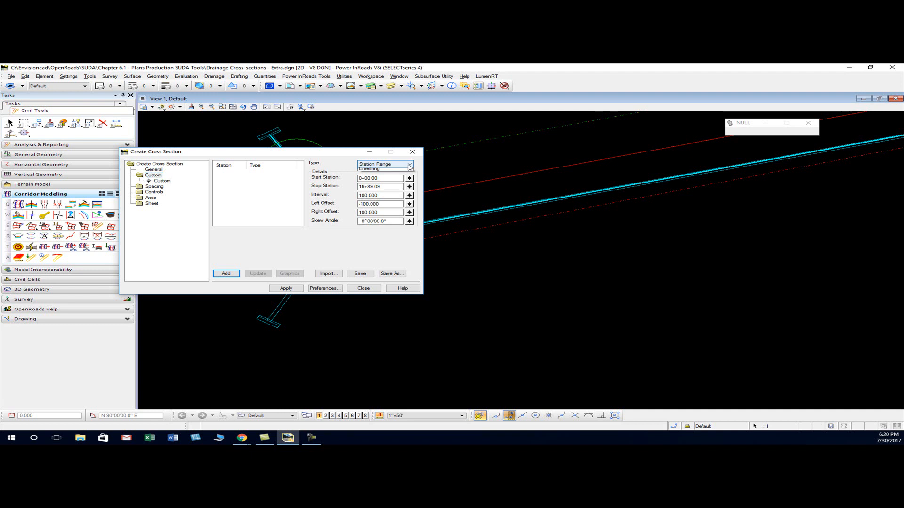
pyautogui.click(410, 166)
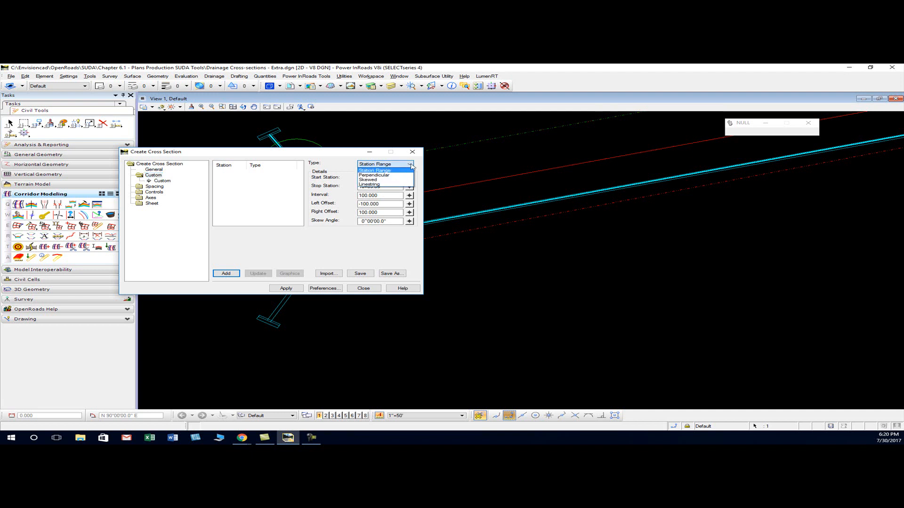
pyautogui.click(370, 184)
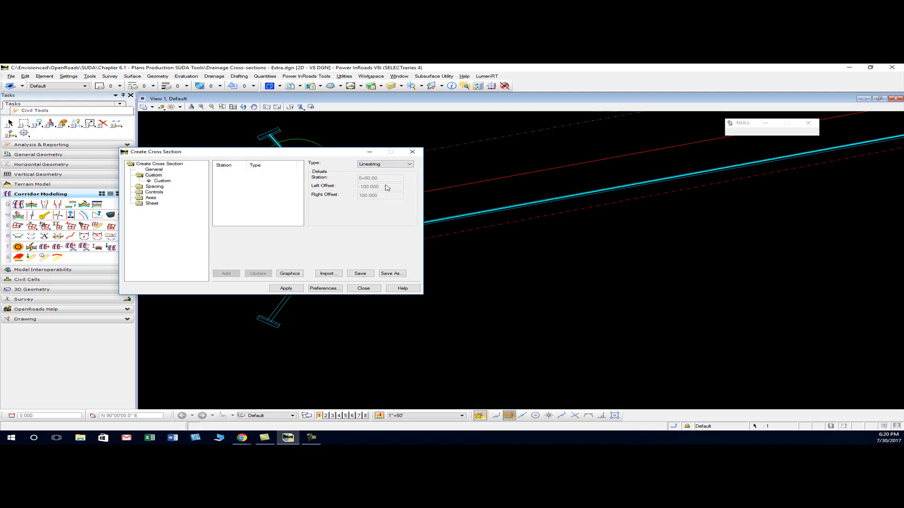
pyautogui.click(289, 273)
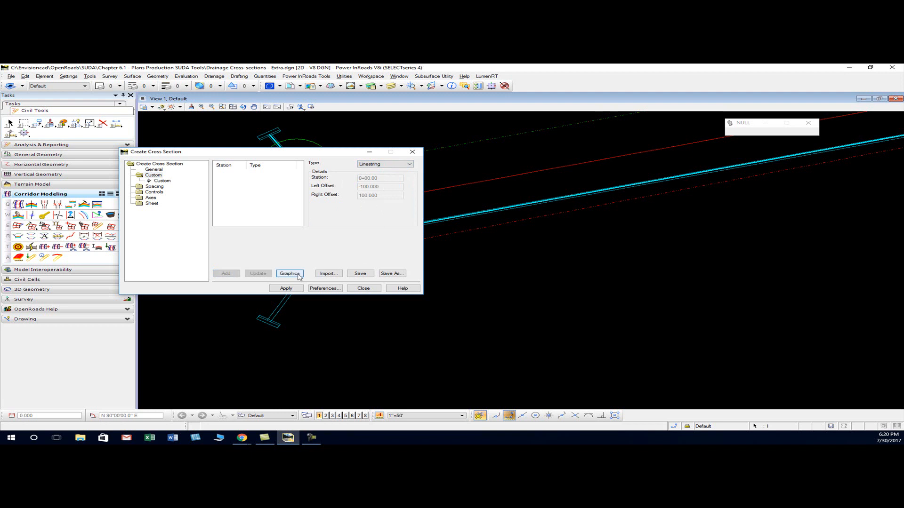
pyautogui.moveTo(298, 277)
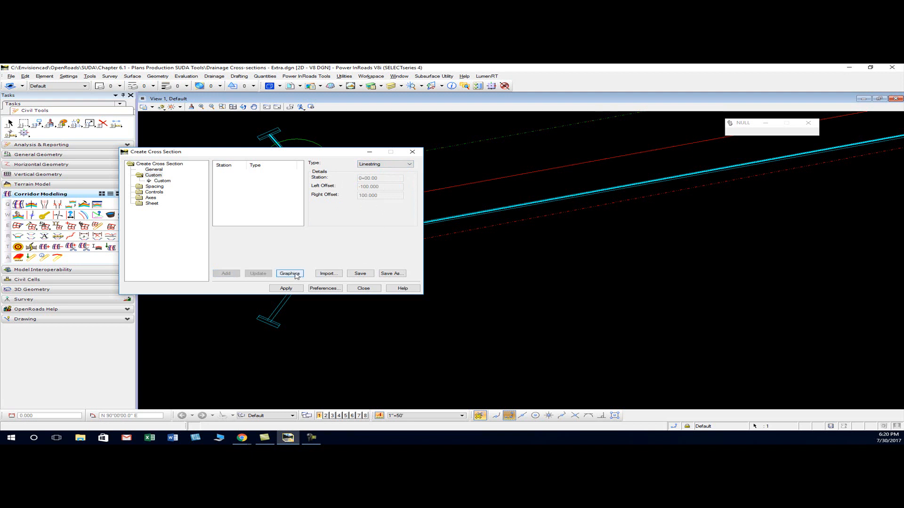
pyautogui.click(290, 273)
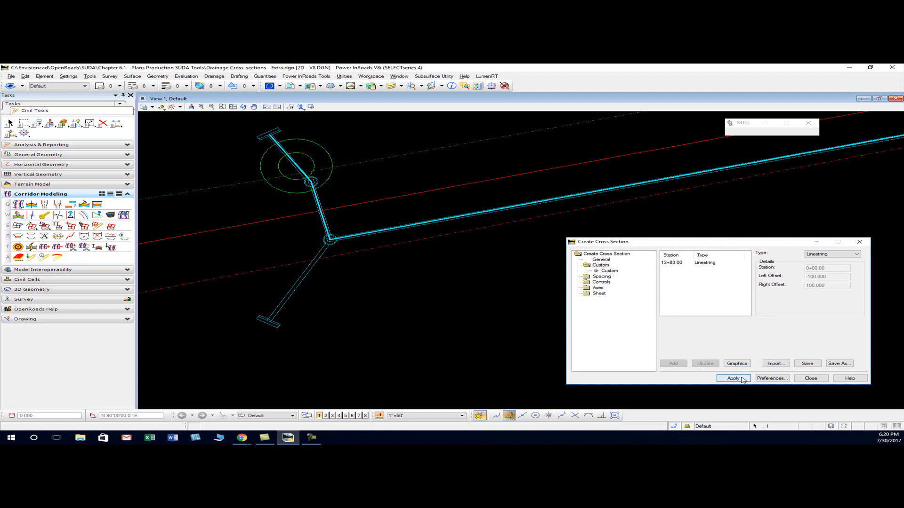
# - Apply the settings to draw the drainage cross section in View 6
pyautogui.click(733, 378)
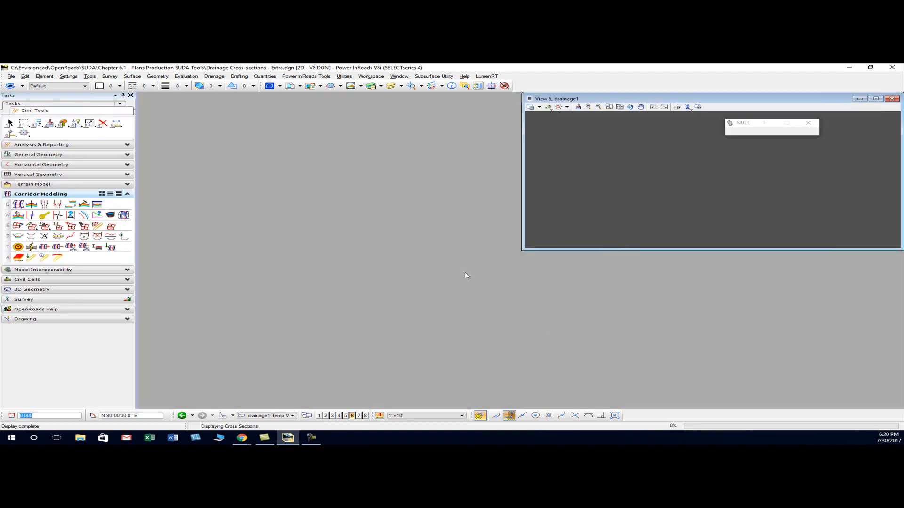
pyautogui.moveTo(577, 180)
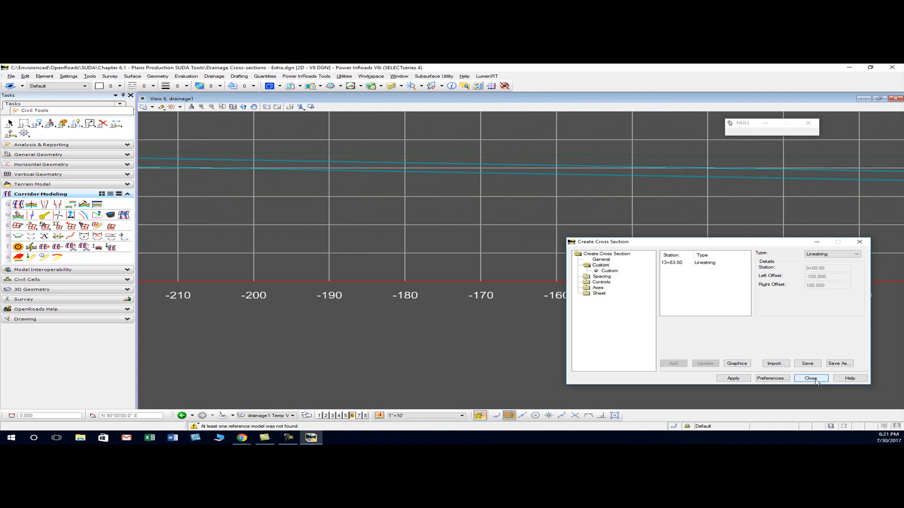
# - Close Create Cross Section, declining to save the custom cross sections
pyautogui.click(811, 378)
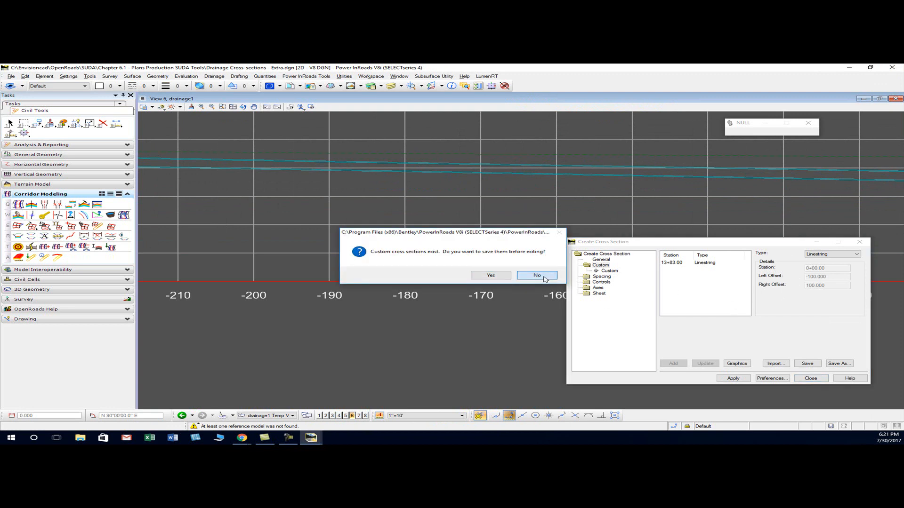
pyautogui.click(536, 275)
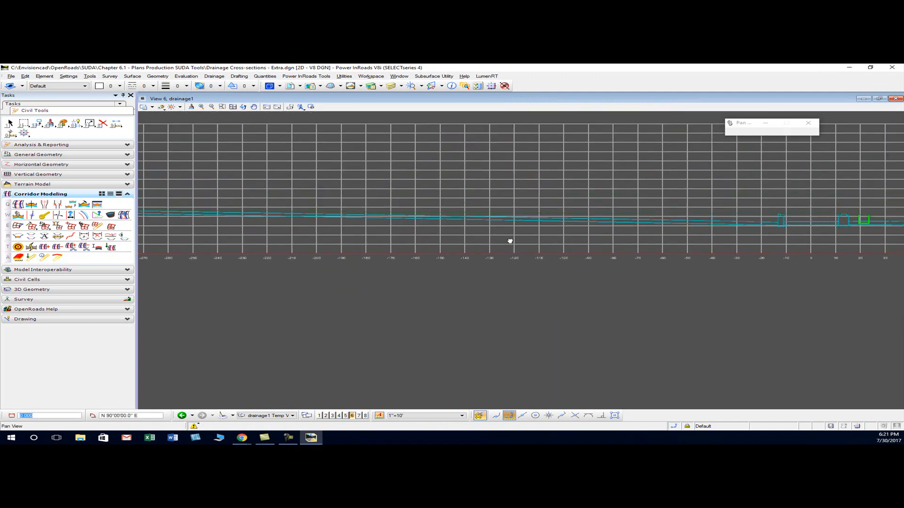